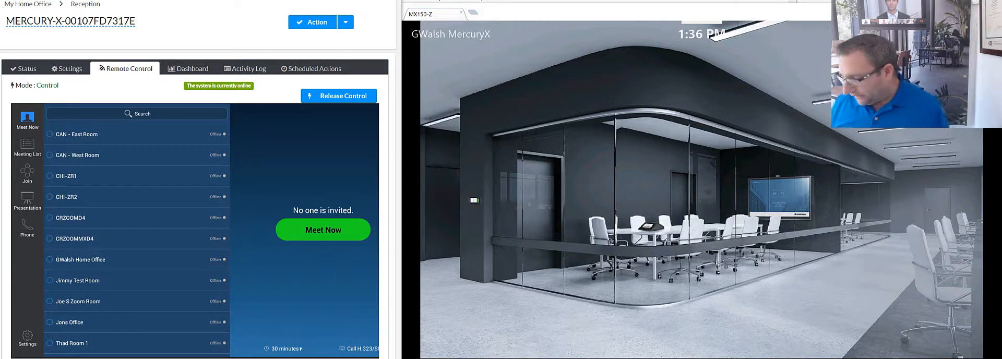
Step: Show the room's meeting list on the remote controller, which reports a calendar connection is needed
click(27, 147)
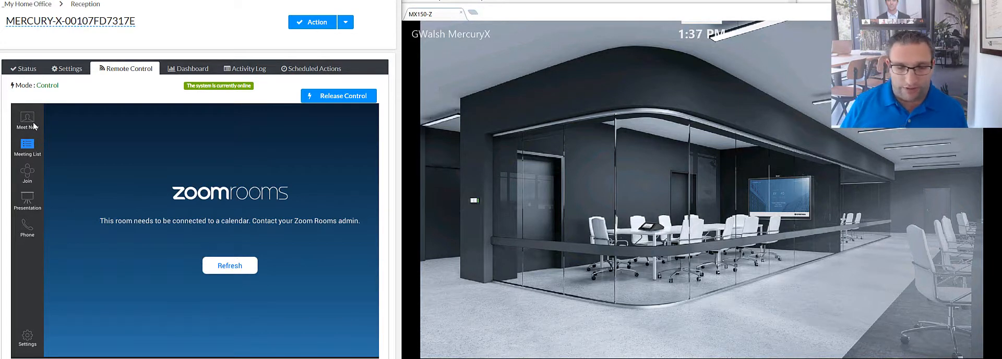
Step: Return the remote controller to the Meet Now room list while the room's Settings screen appears
click(27, 120)
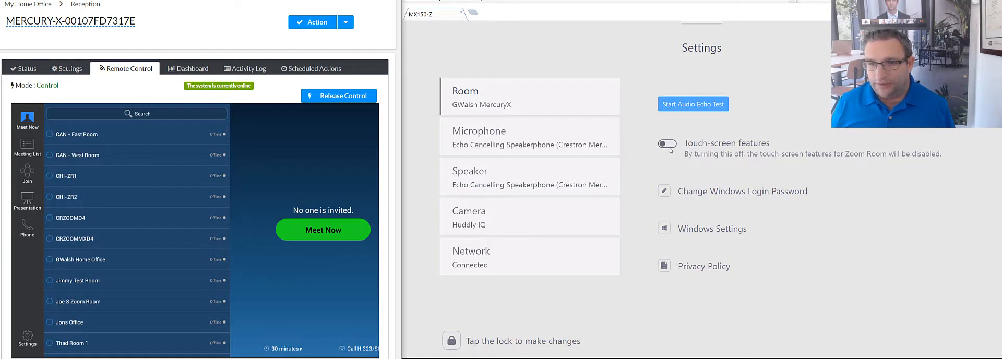
Step: Turn on touch-screen features, confirming the passcode, and return to the Home screen
click(451, 341)
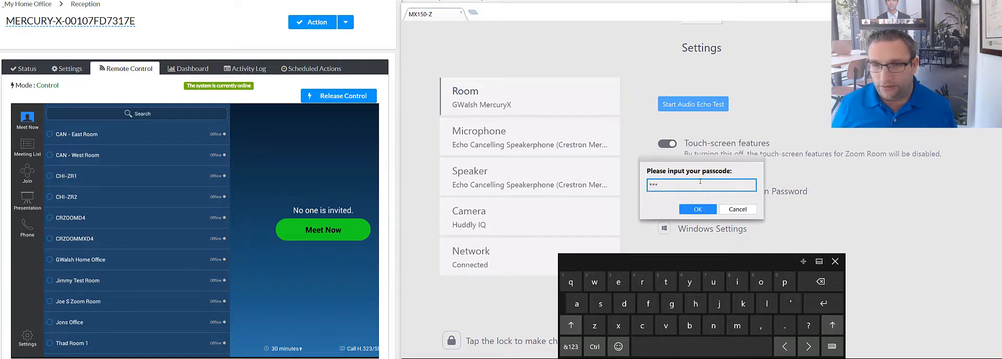
click(697, 209)
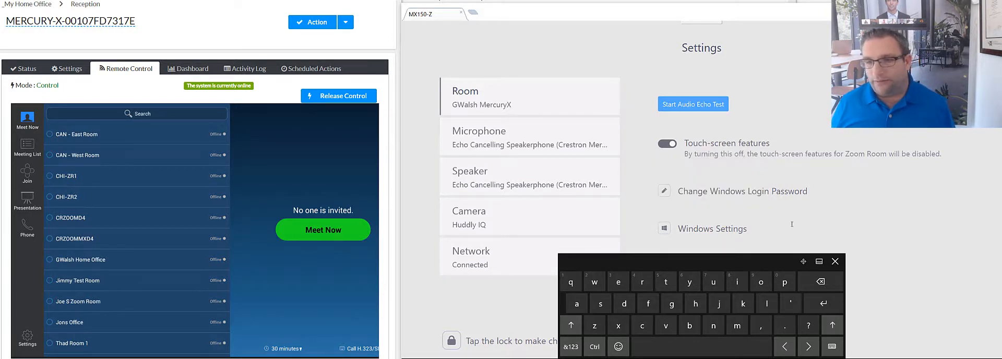
click(835, 261)
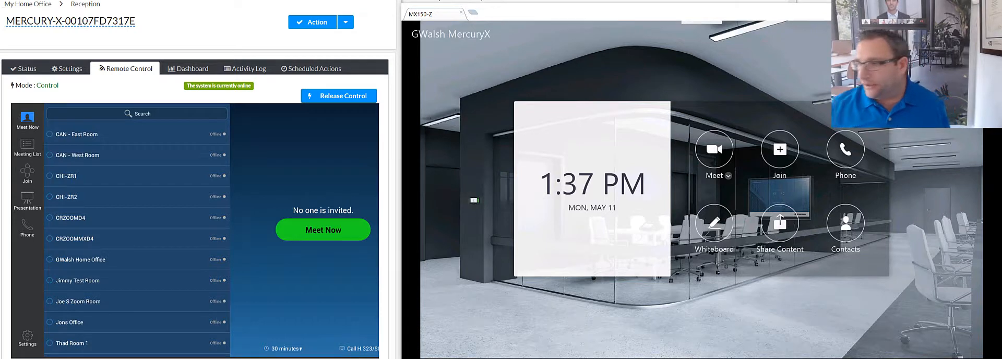
Step: Launch a blank whiteboard session from the room's home screen
click(713, 227)
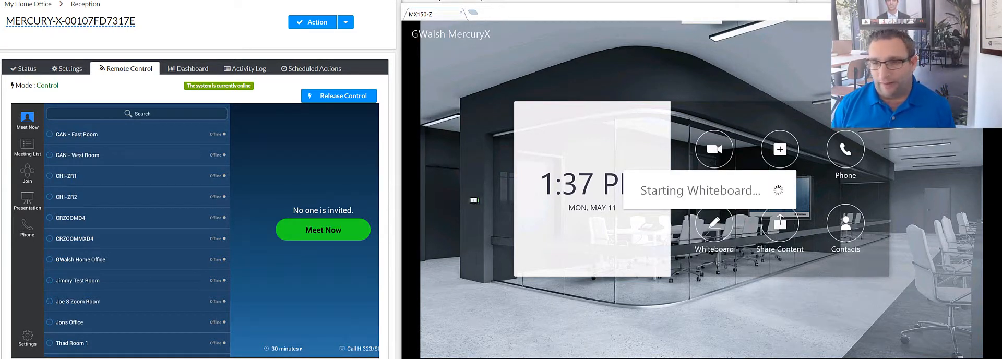
click(714, 223)
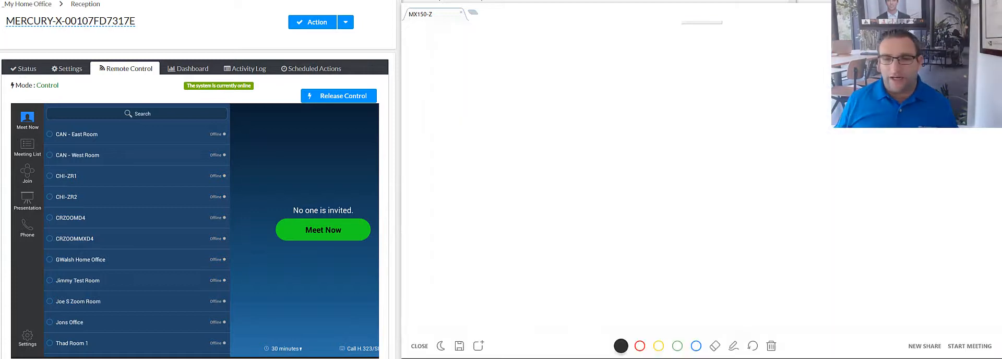
Step: Sketch a box labelled Mon, a second box and a connecting line in black, then choose red ink
drag(510, 96, 484, 197)
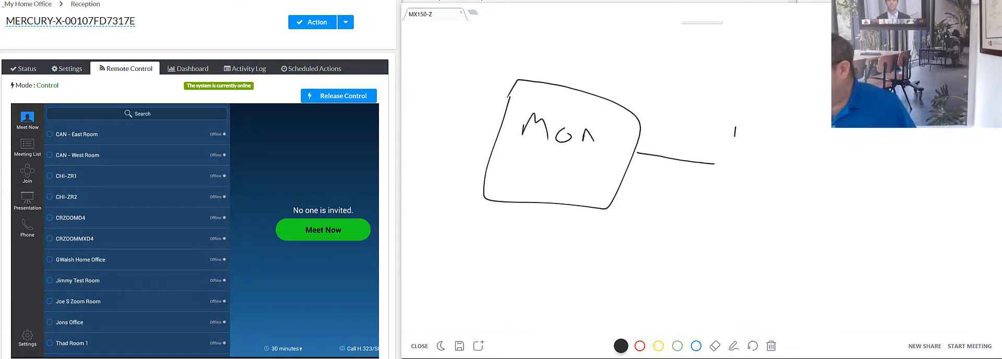
drag(741, 108, 821, 220)
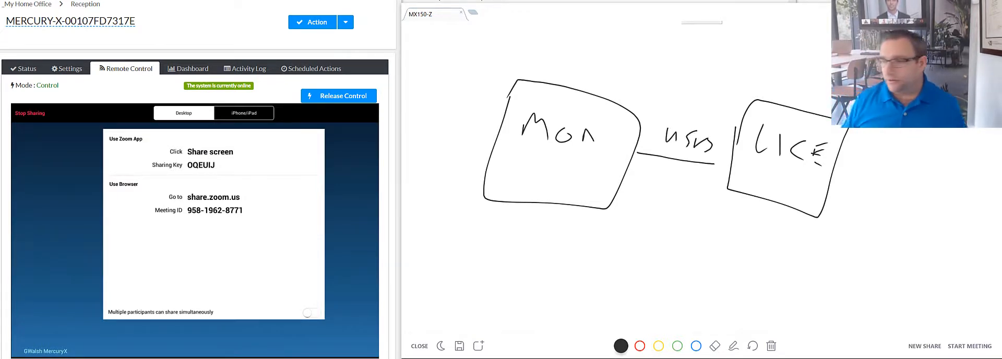
click(640, 345)
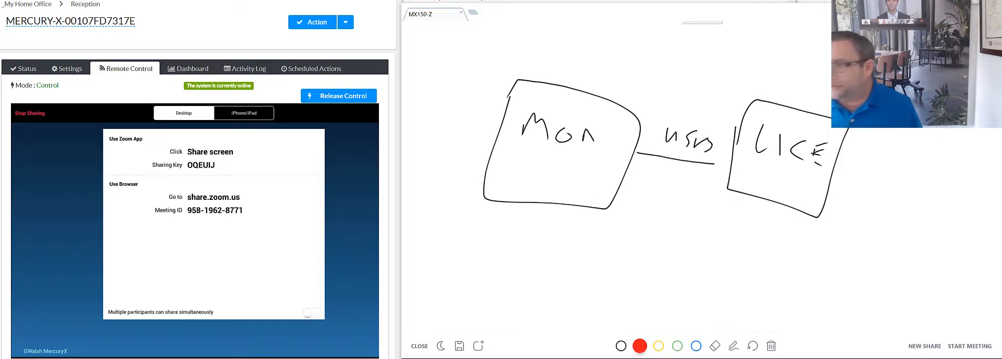